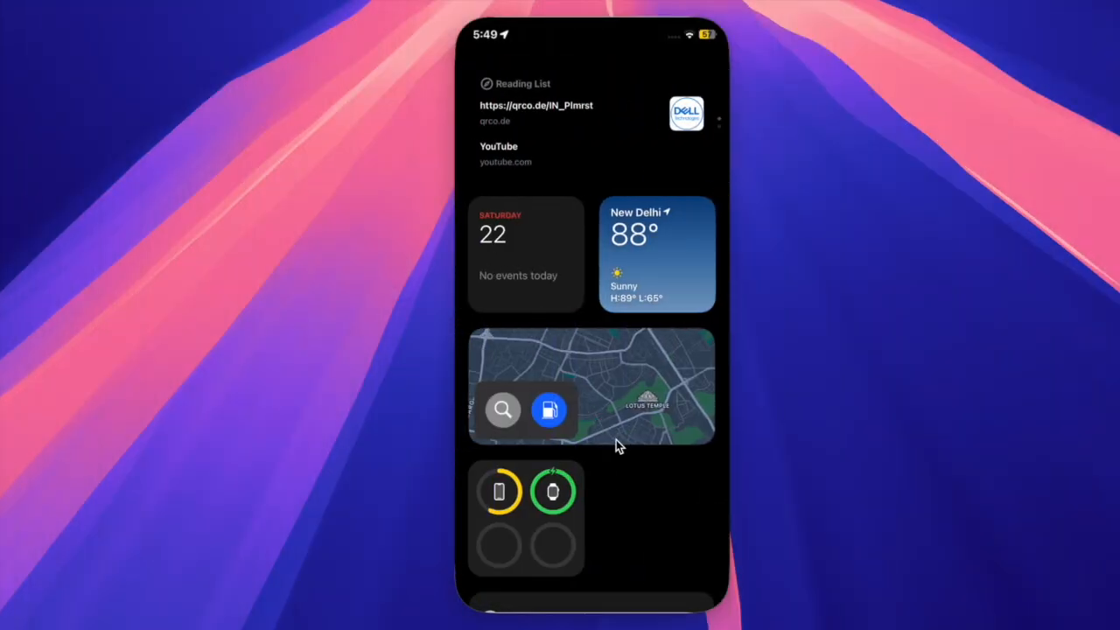
mouse_move(637, 479)
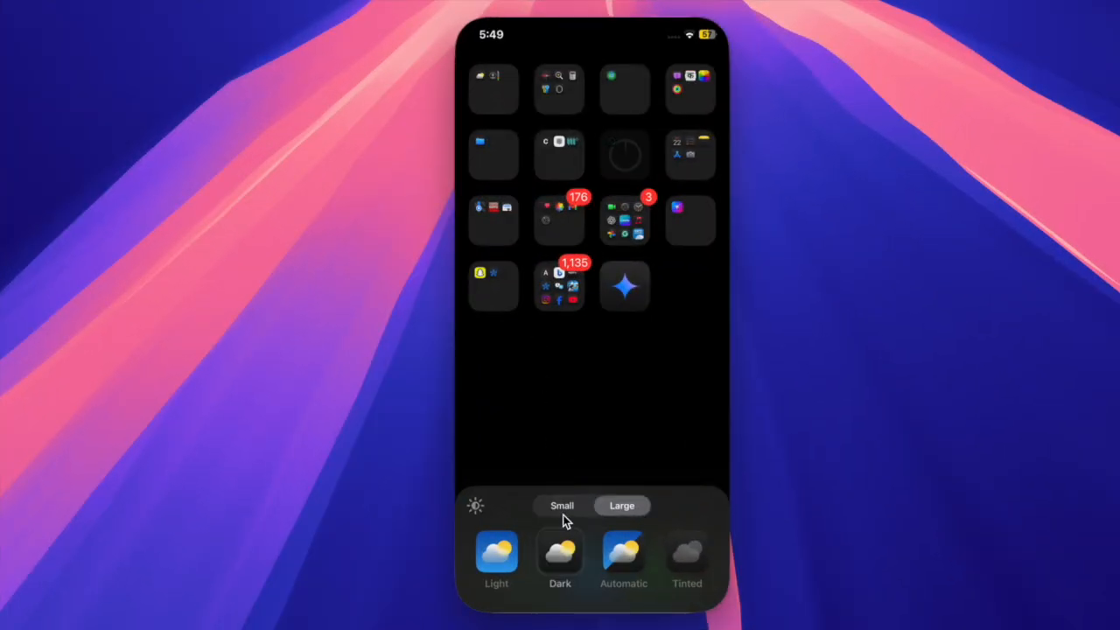
Toggle icons to small then back to large, and tint them pink with hue and saturation sliders.
click(562, 506)
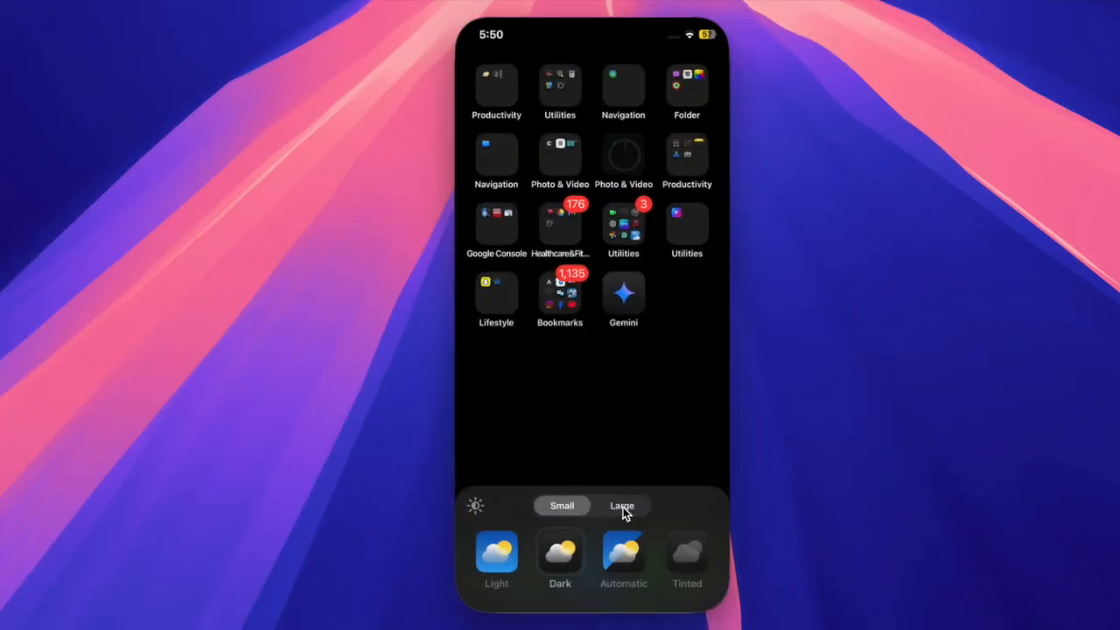
click(622, 506)
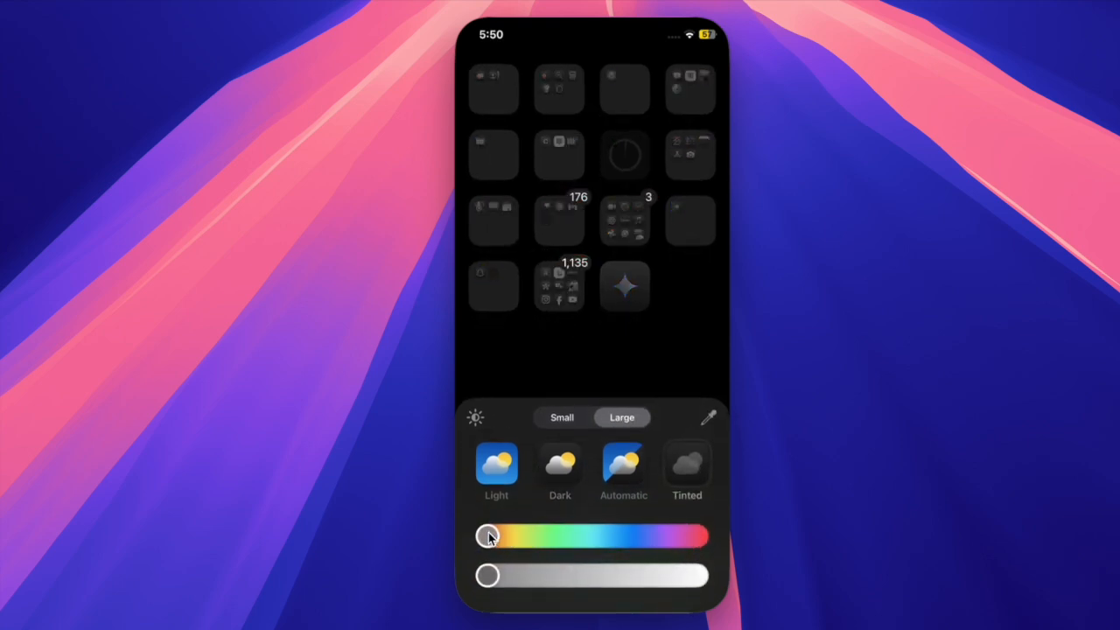
drag(488, 537, 678, 536)
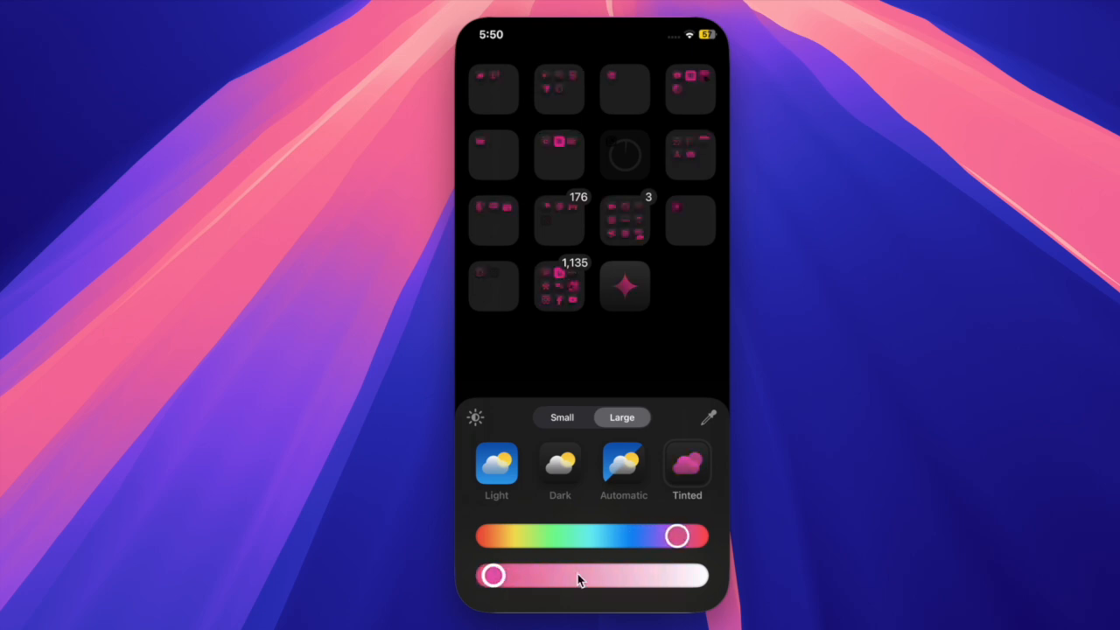
drag(493, 574, 613, 575)
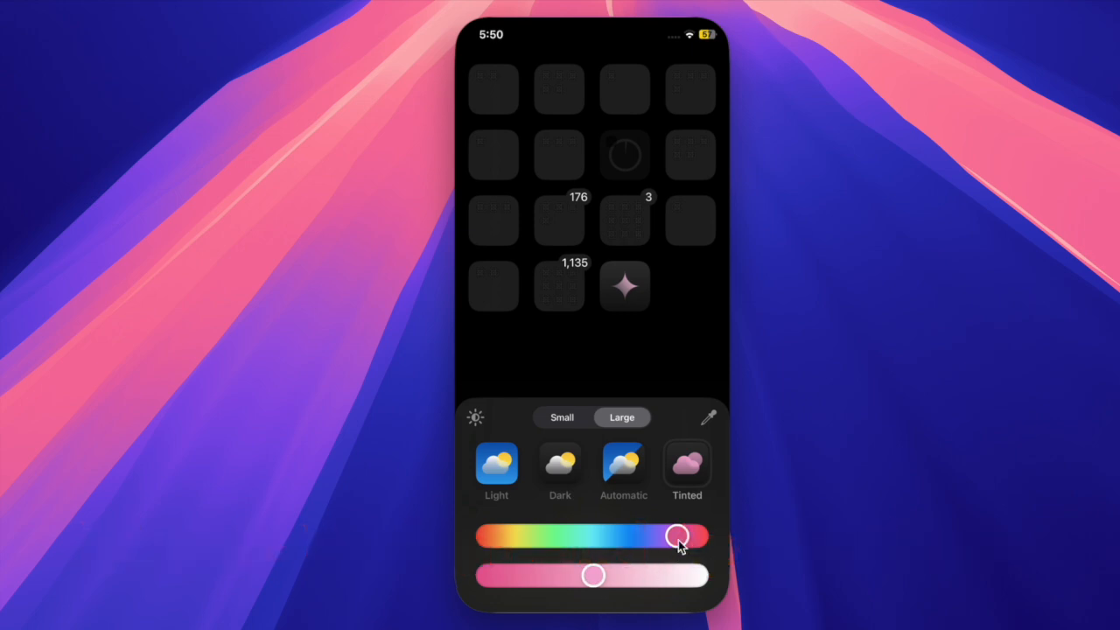
drag(675, 536, 690, 537)
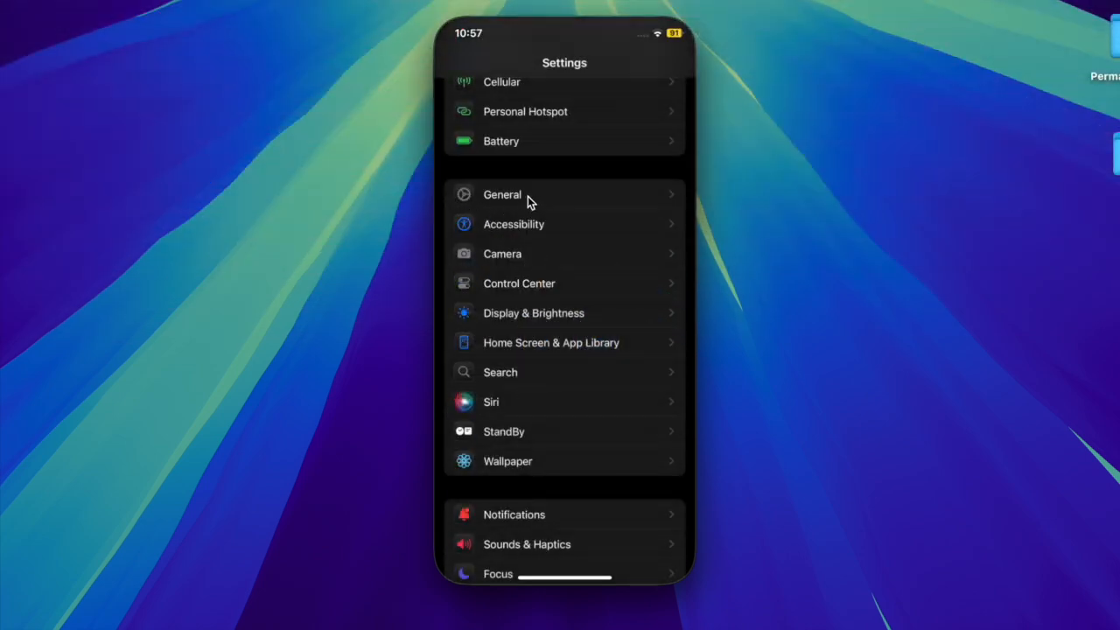
Go to General > Background App Refresh, which is shown as Off.
click(503, 194)
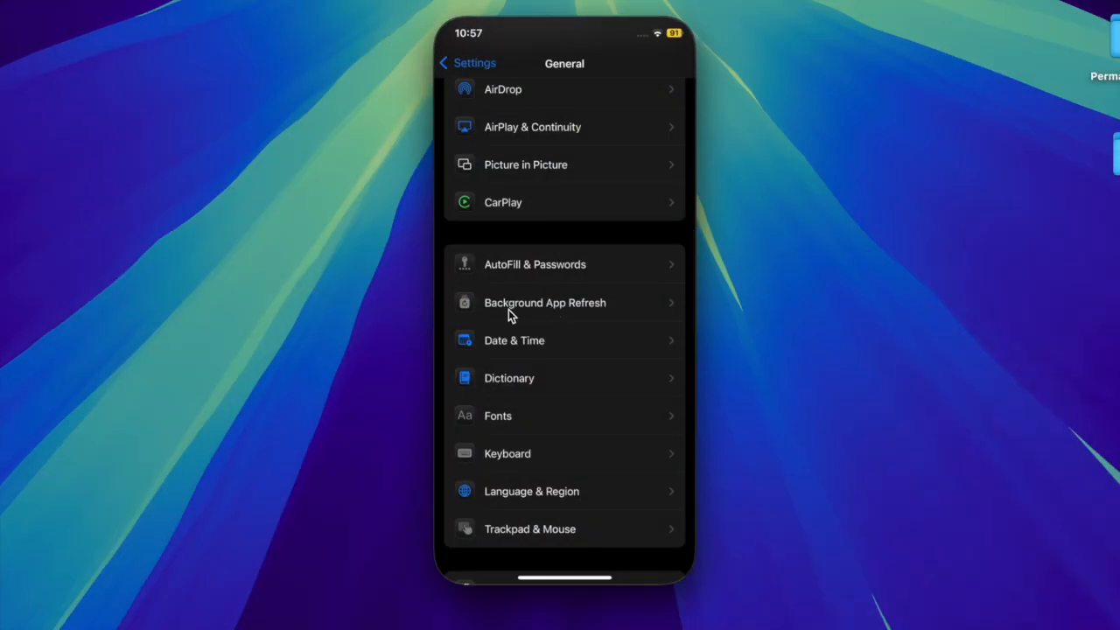
click(545, 302)
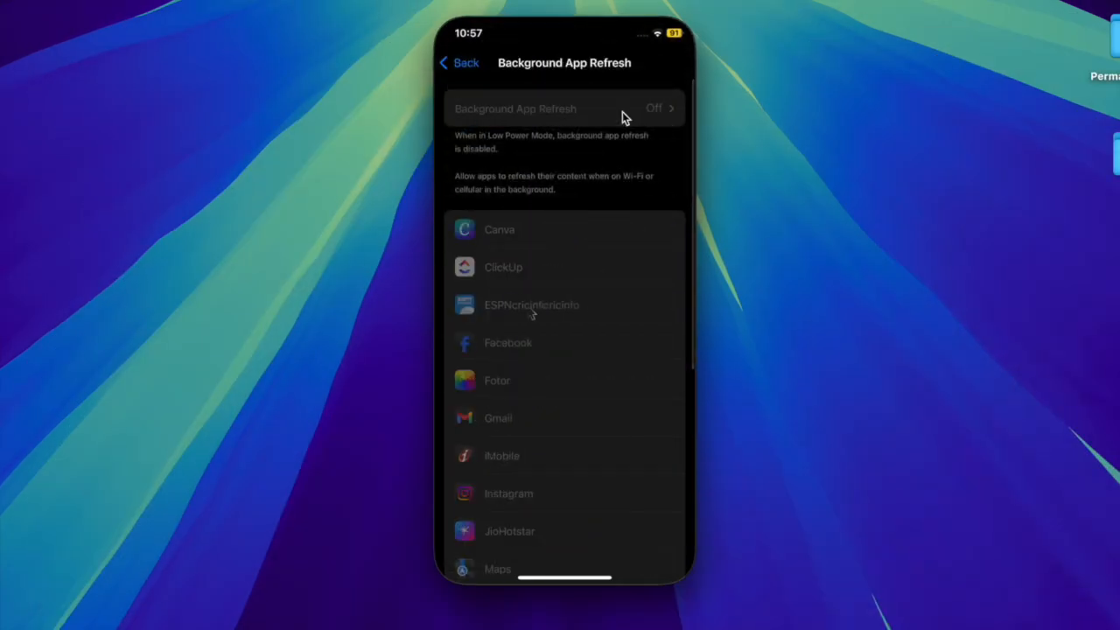
mouse_move(497, 151)
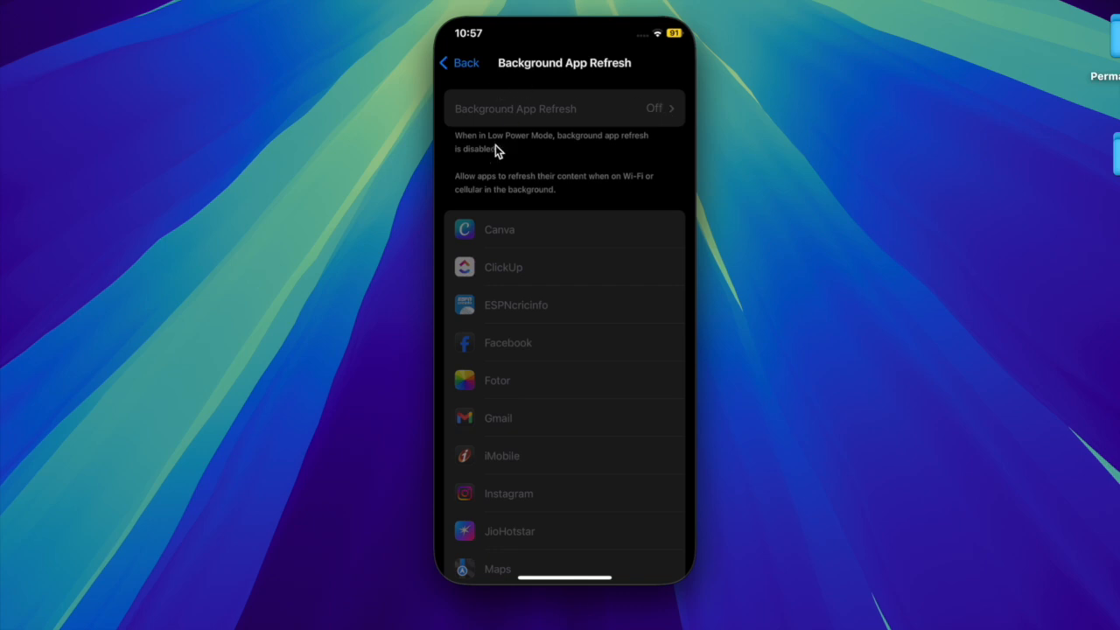
mouse_move(569, 58)
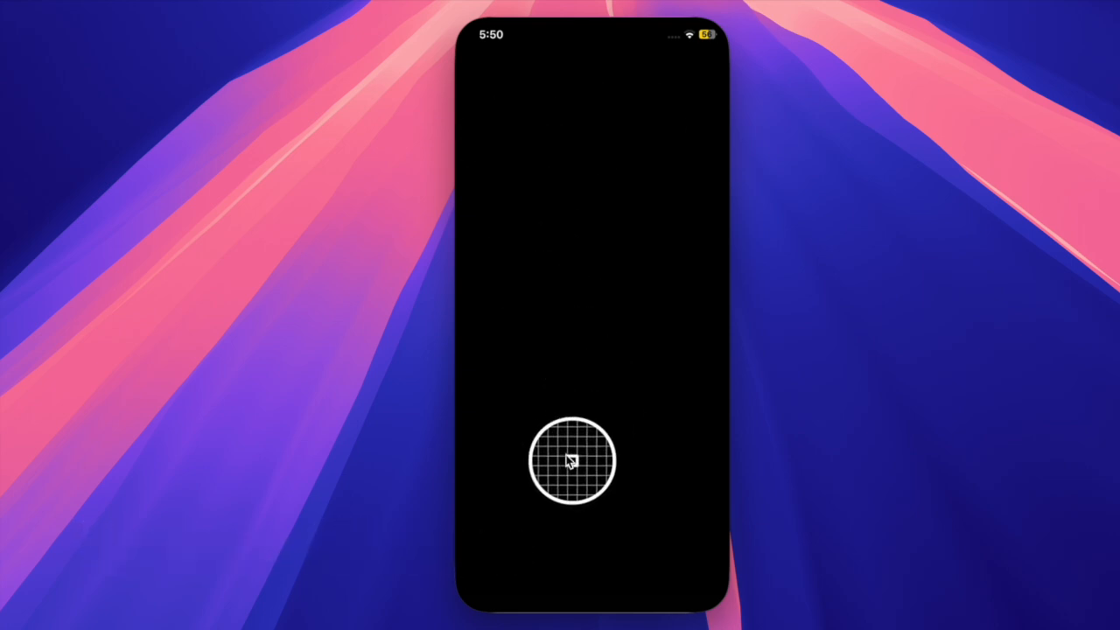
From the App Store account page, tap Update All and update Google Analytics.
drag(569, 462, 634, 266)
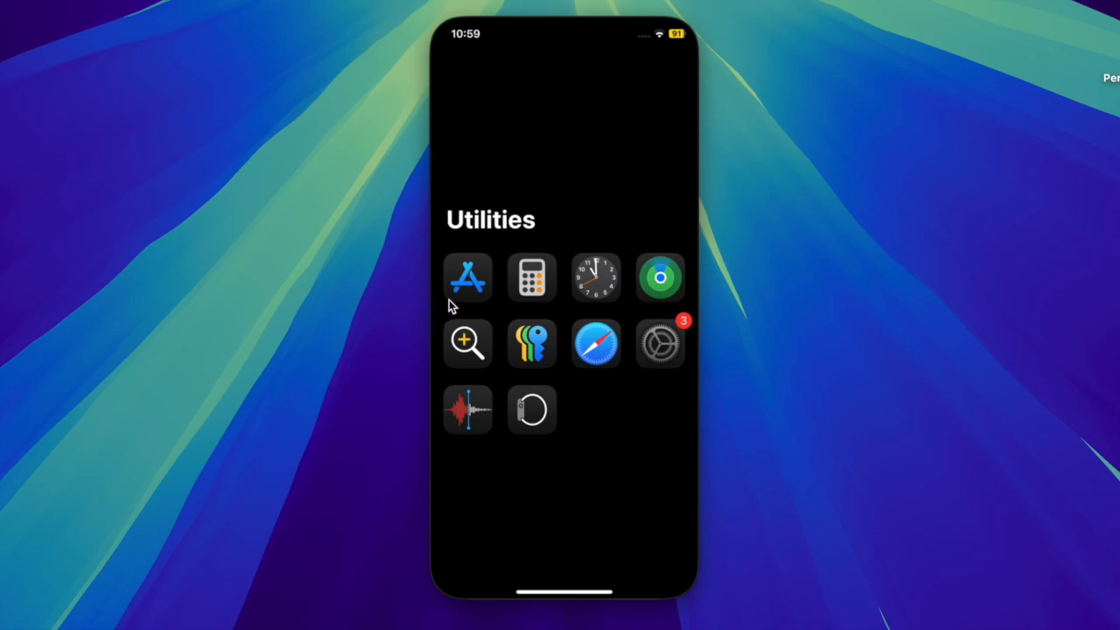
click(467, 277)
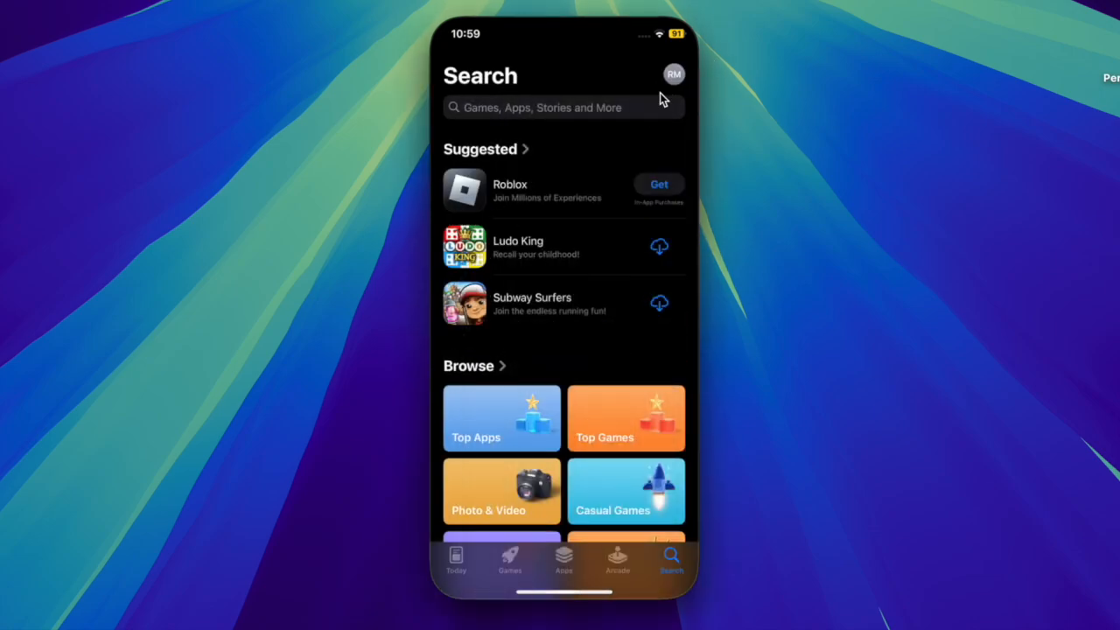
click(674, 74)
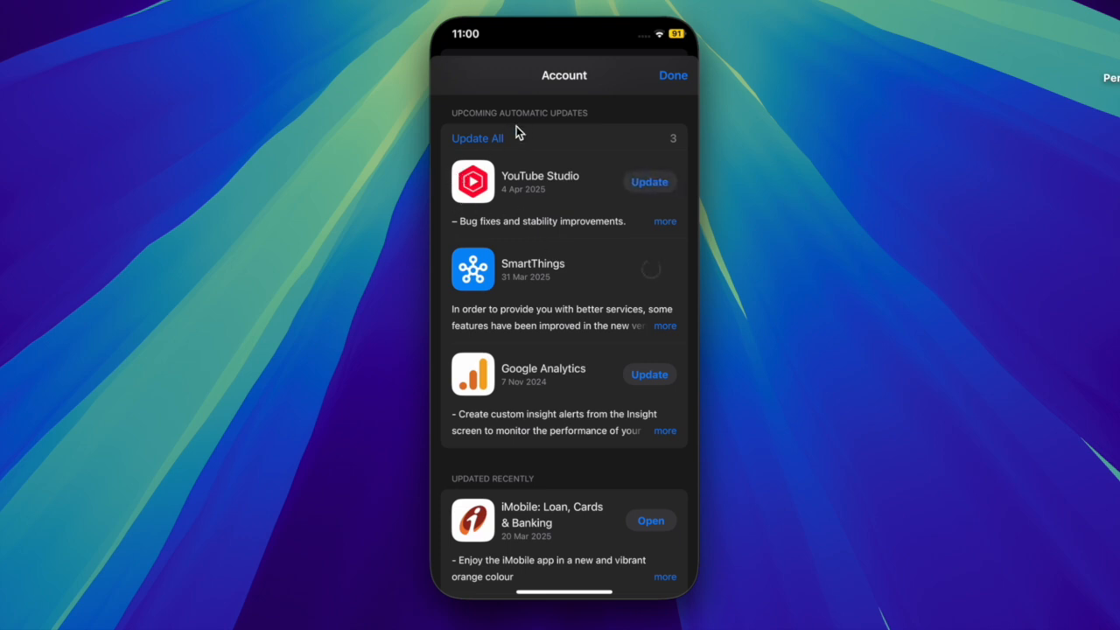
click(648, 182)
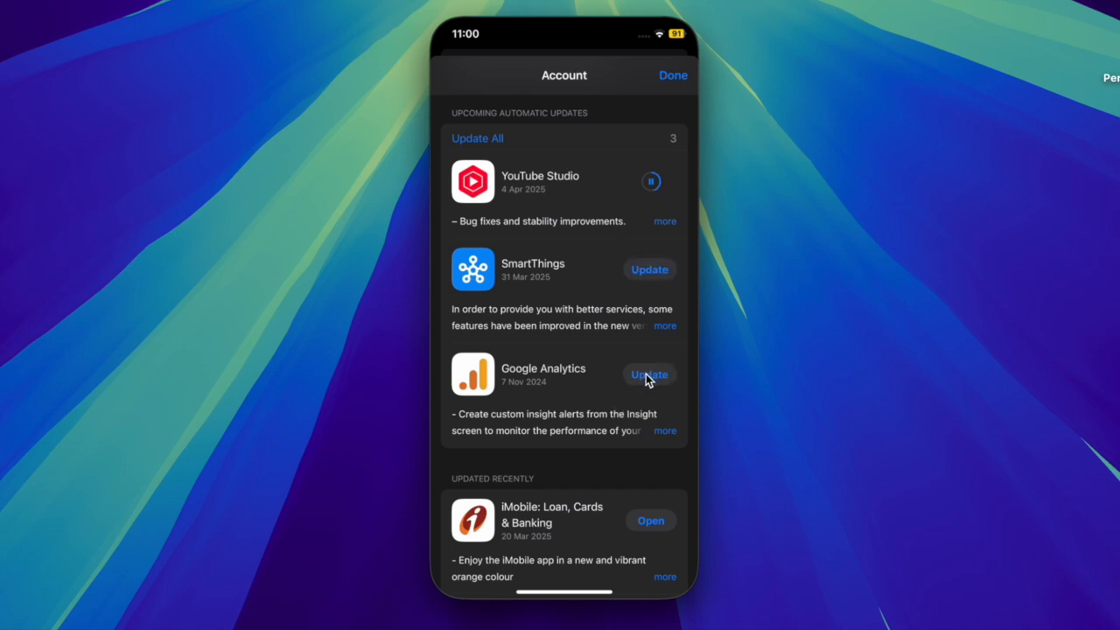
click(649, 374)
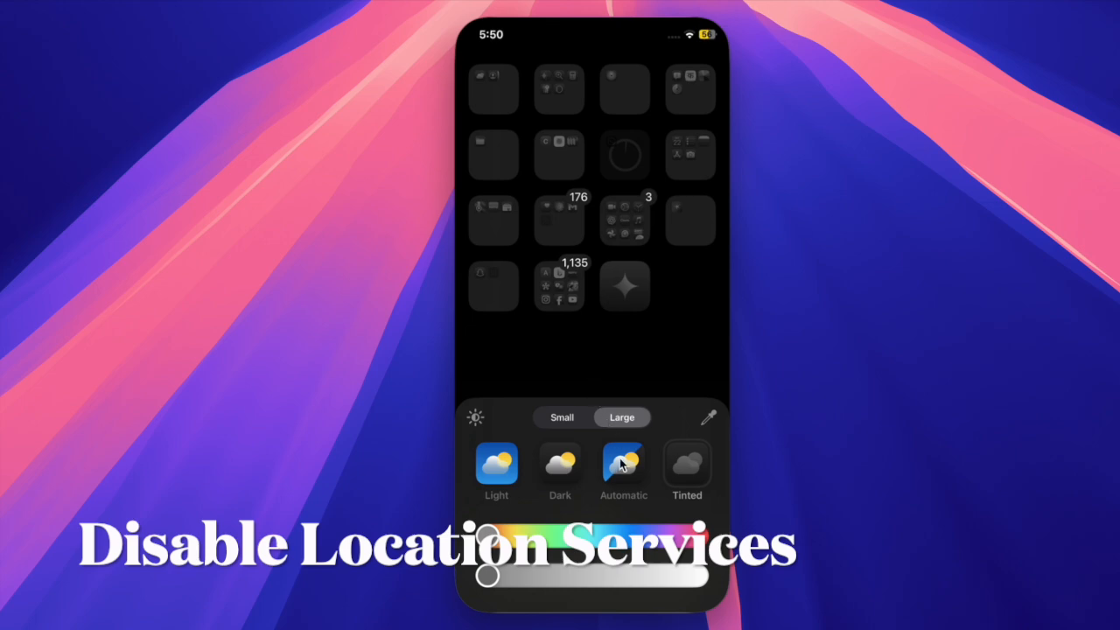
Switch icon appearance from Dark to Light, then open the Utilities folder.
click(497, 465)
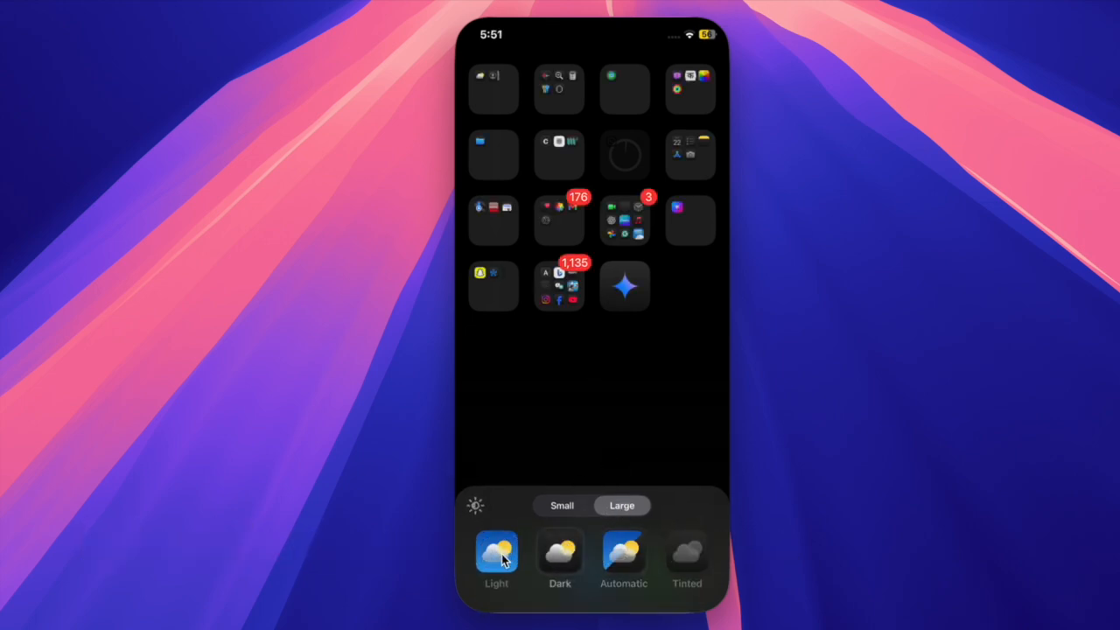
click(496, 553)
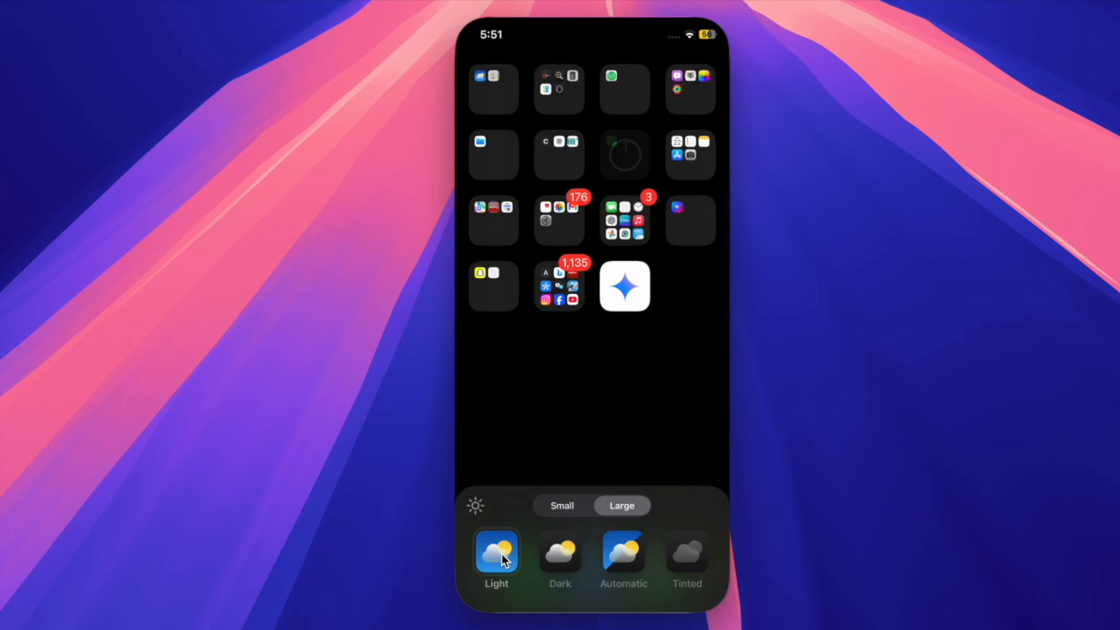
click(559, 554)
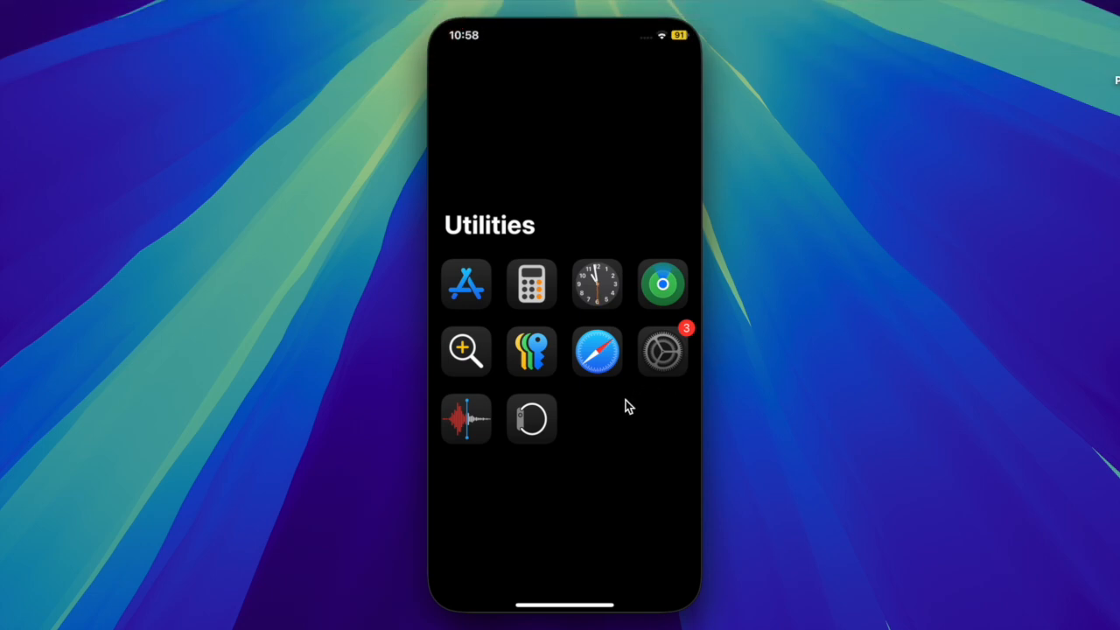
In Settings > Privacy & Security, switch Location Services off and confirm Turn Off.
click(662, 351)
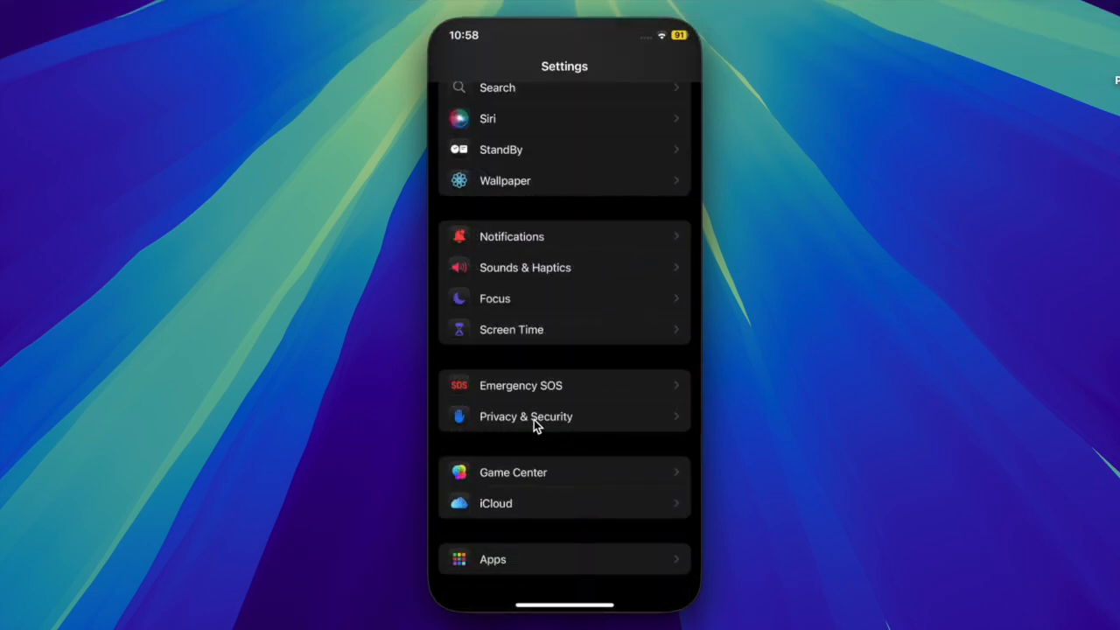
click(526, 415)
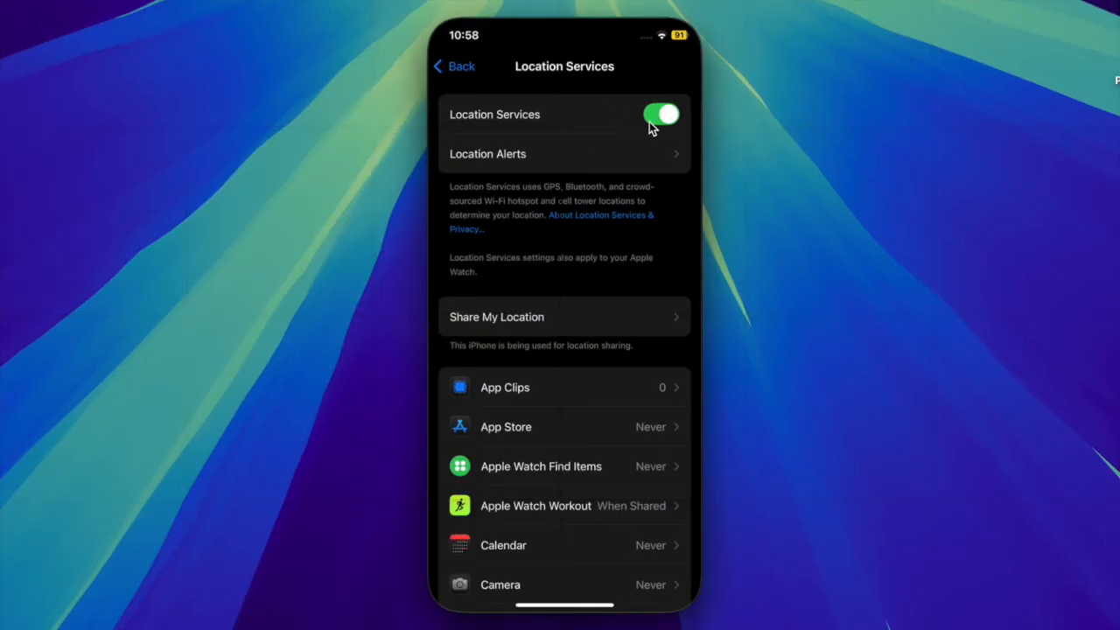
click(662, 114)
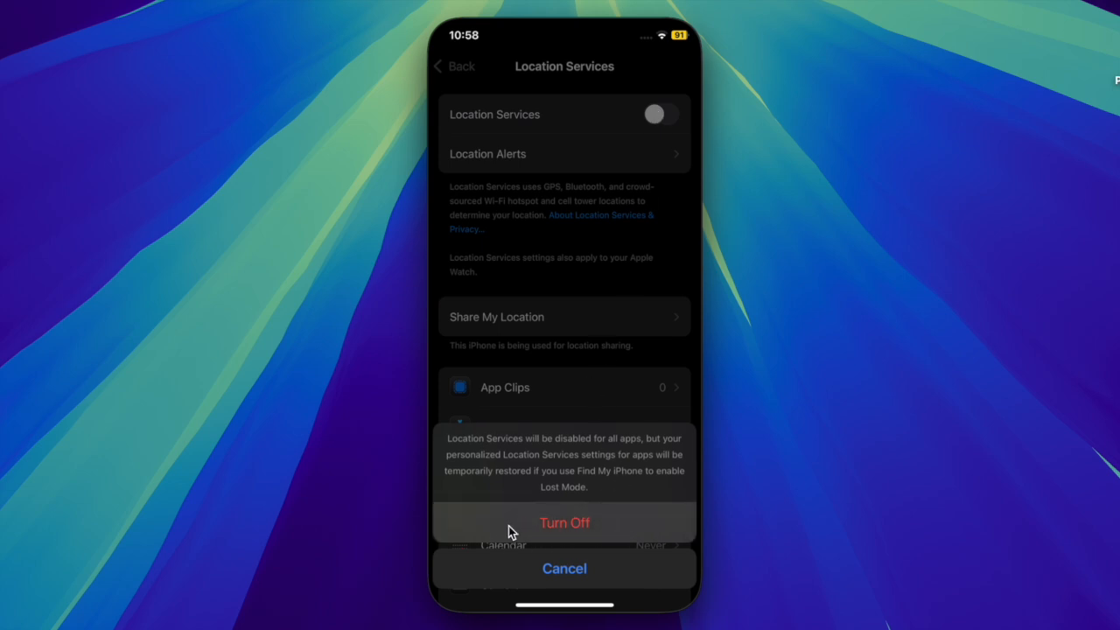
click(564, 523)
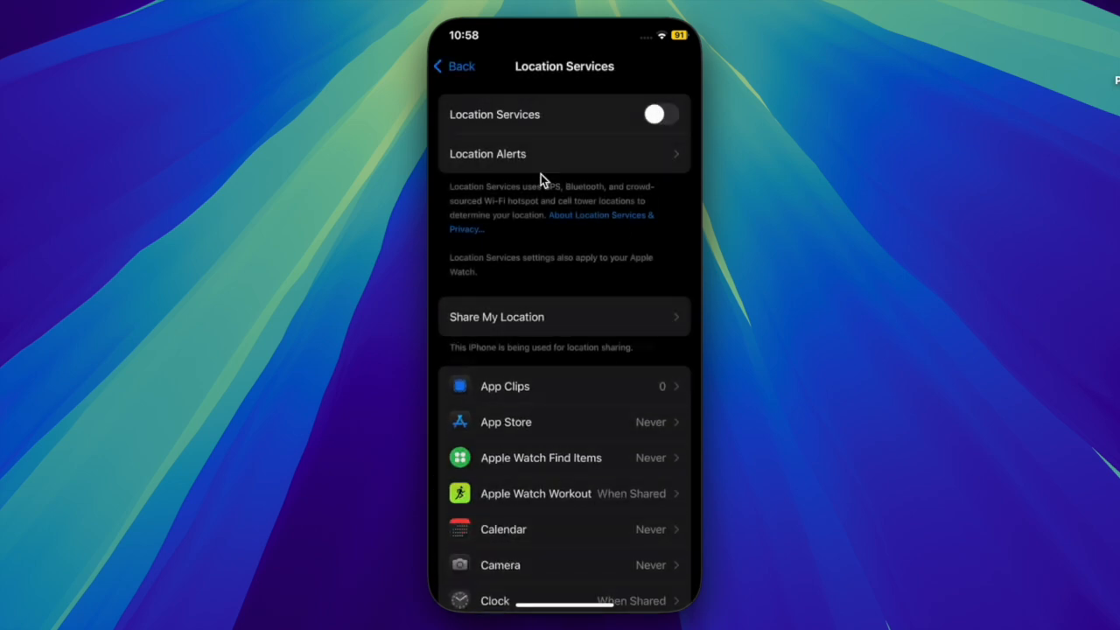
click(660, 114)
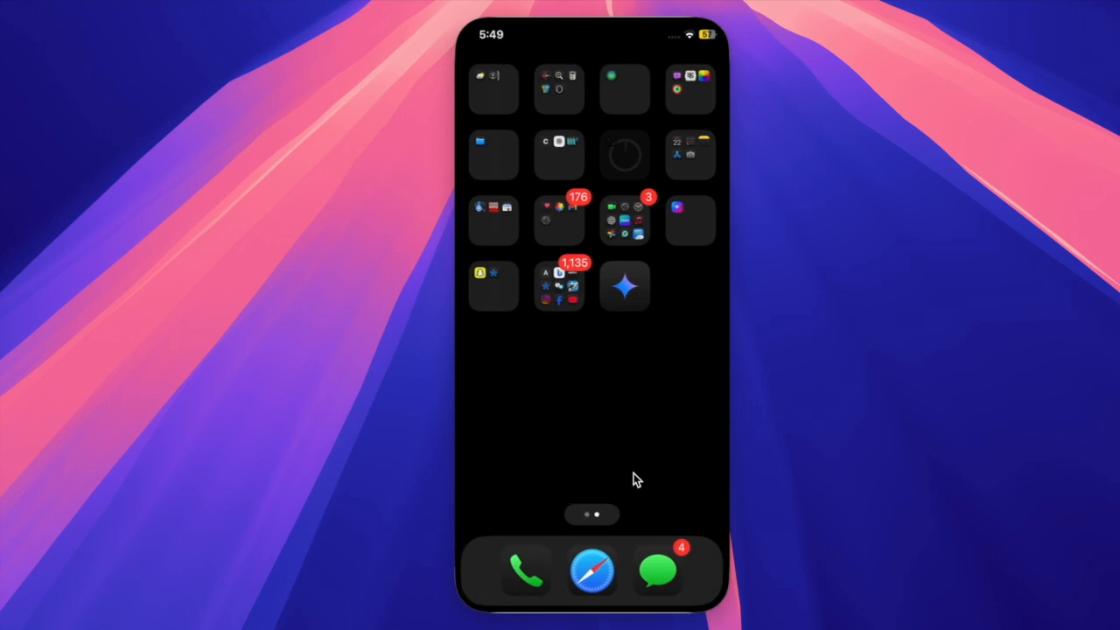
Launch Settings from App Library Utilities and open General > Transfer or Reset iPhone > Reset.
scroll(left, 3)
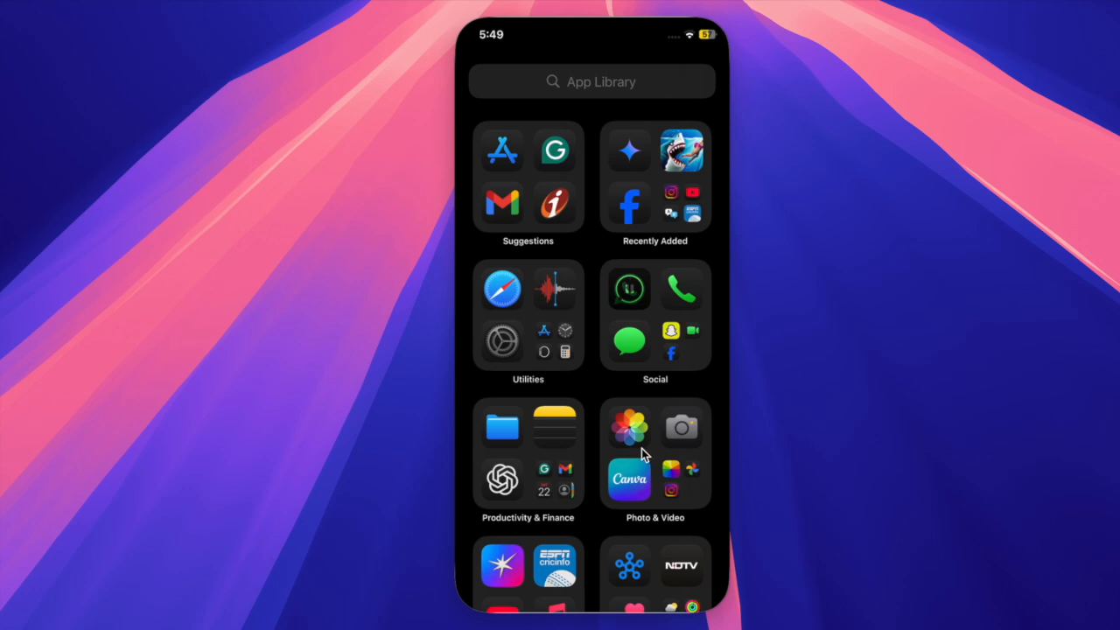
click(528, 316)
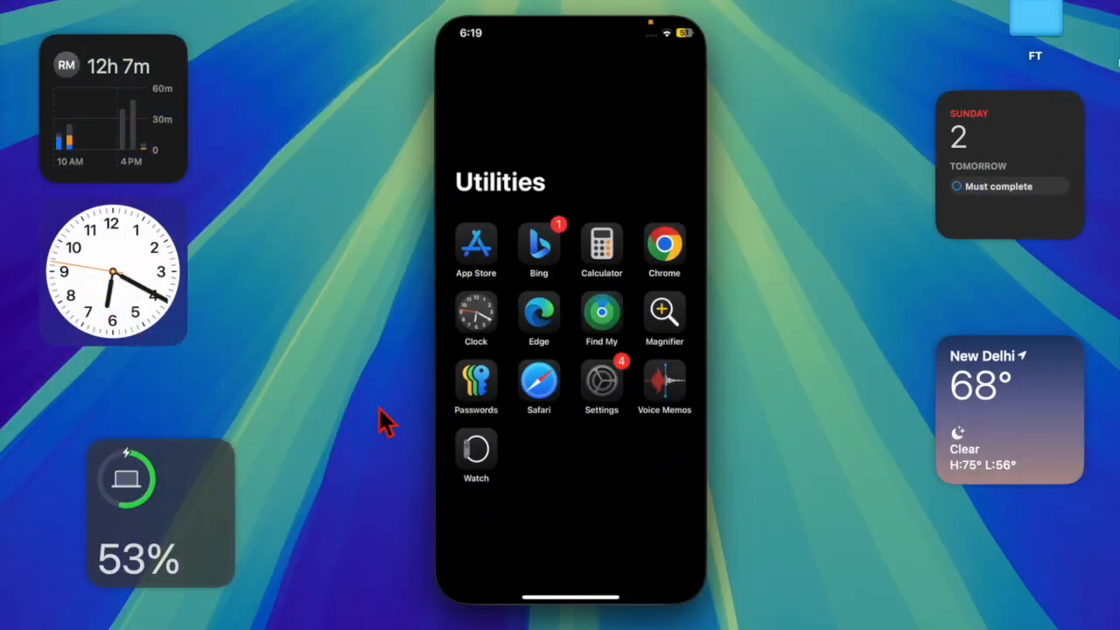
mouse_move(569, 385)
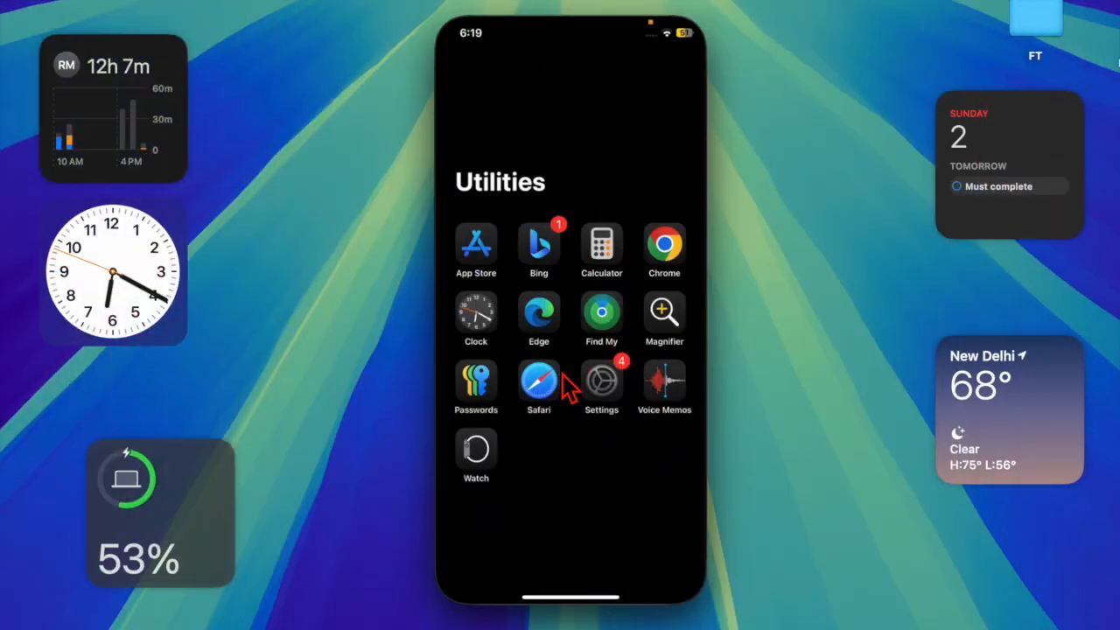
click(601, 380)
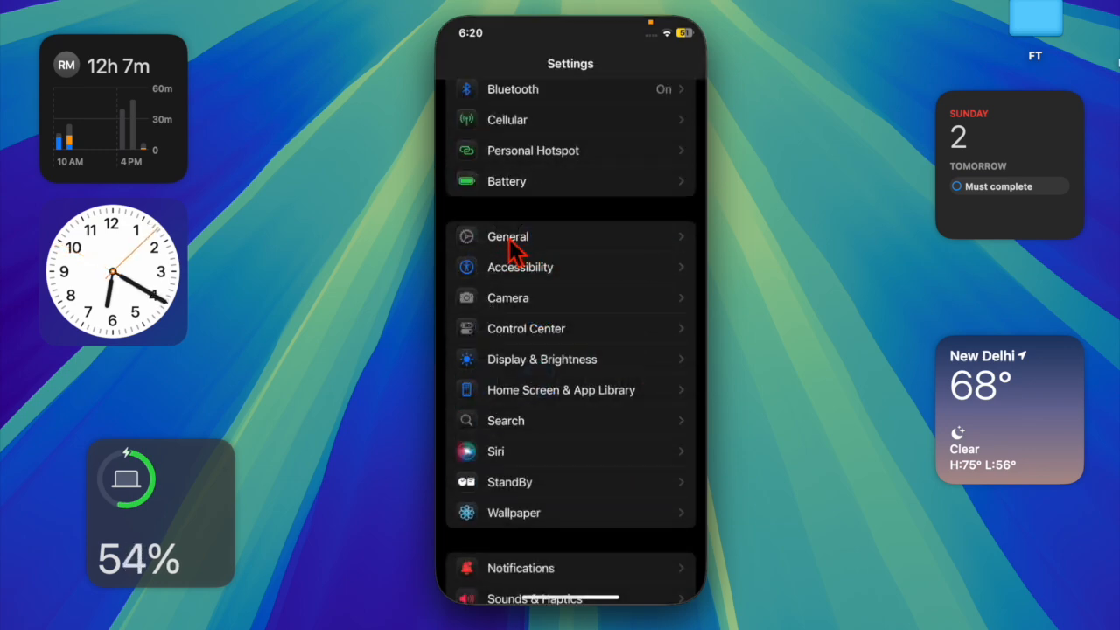
click(508, 236)
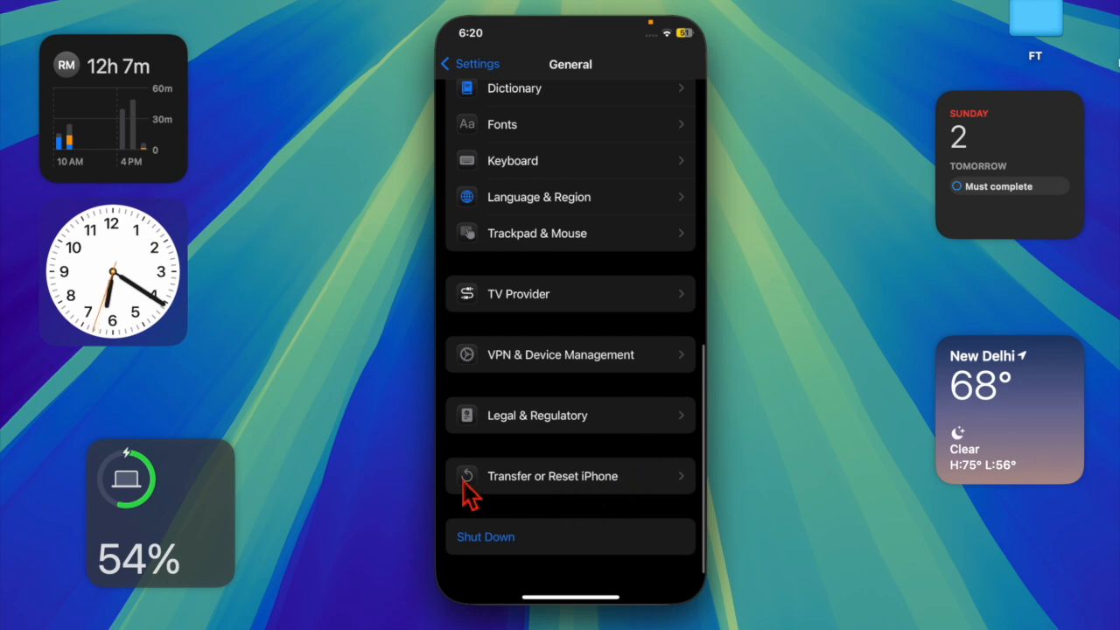
click(552, 476)
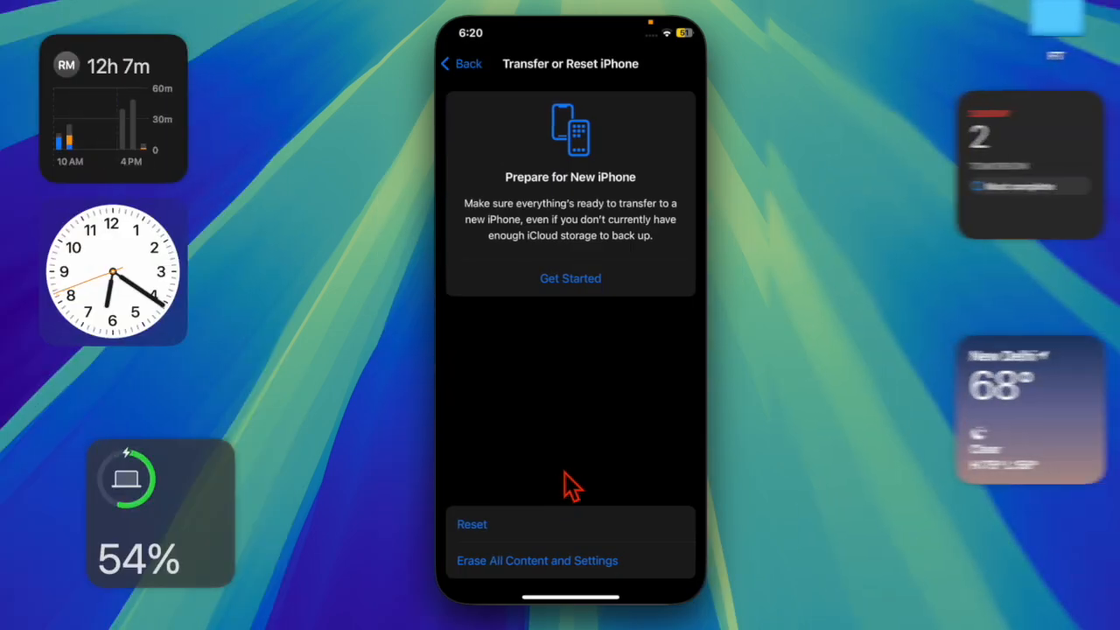
mouse_move(512, 534)
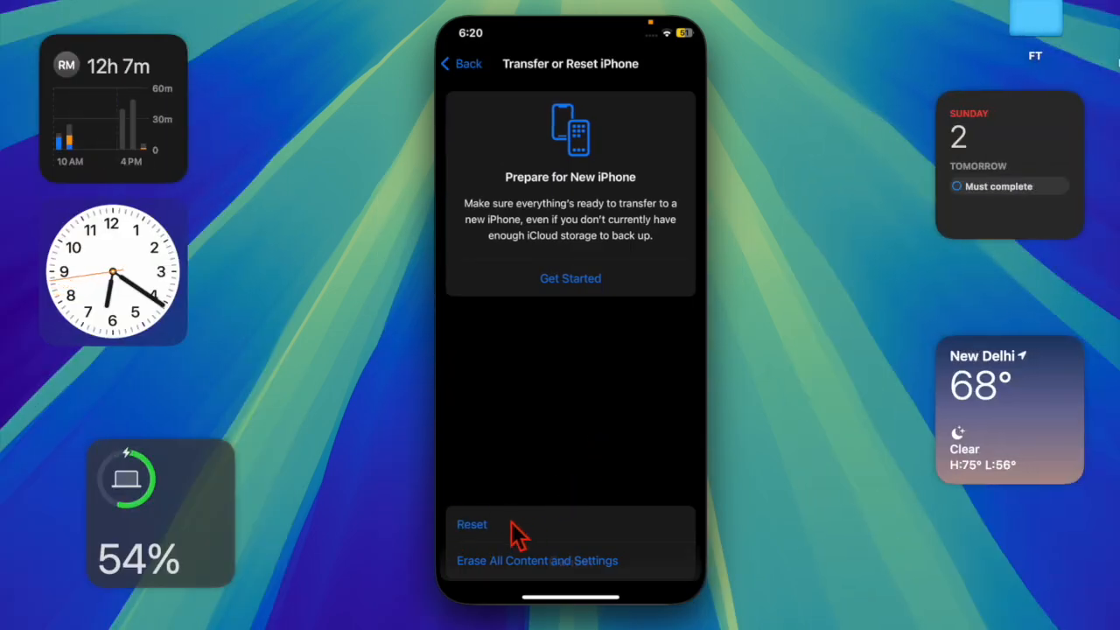
click(472, 524)
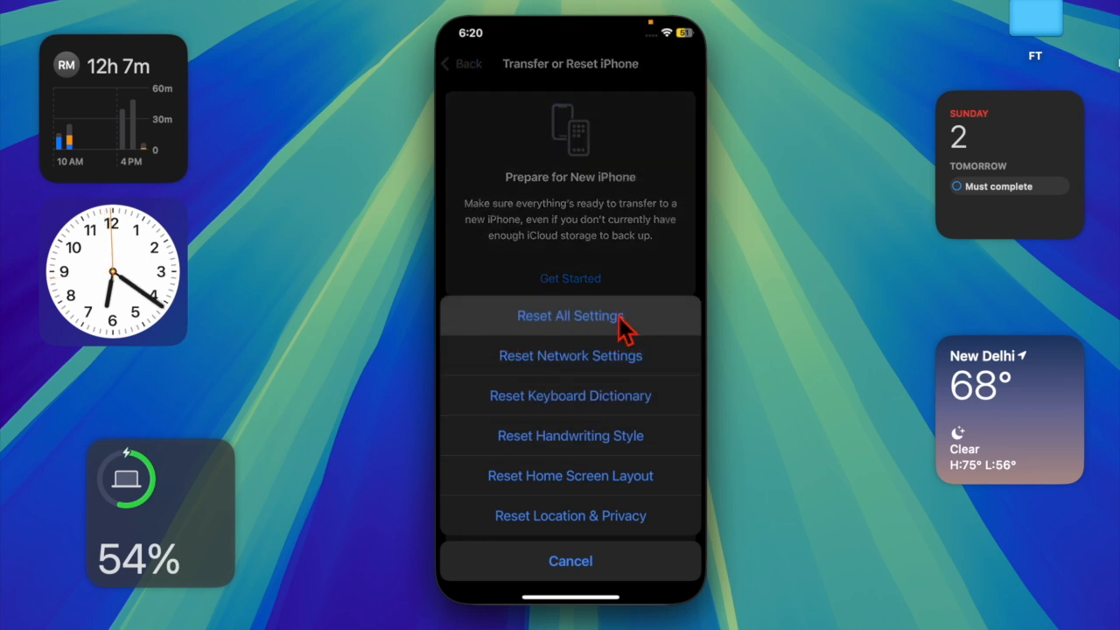
mouse_move(512, 342)
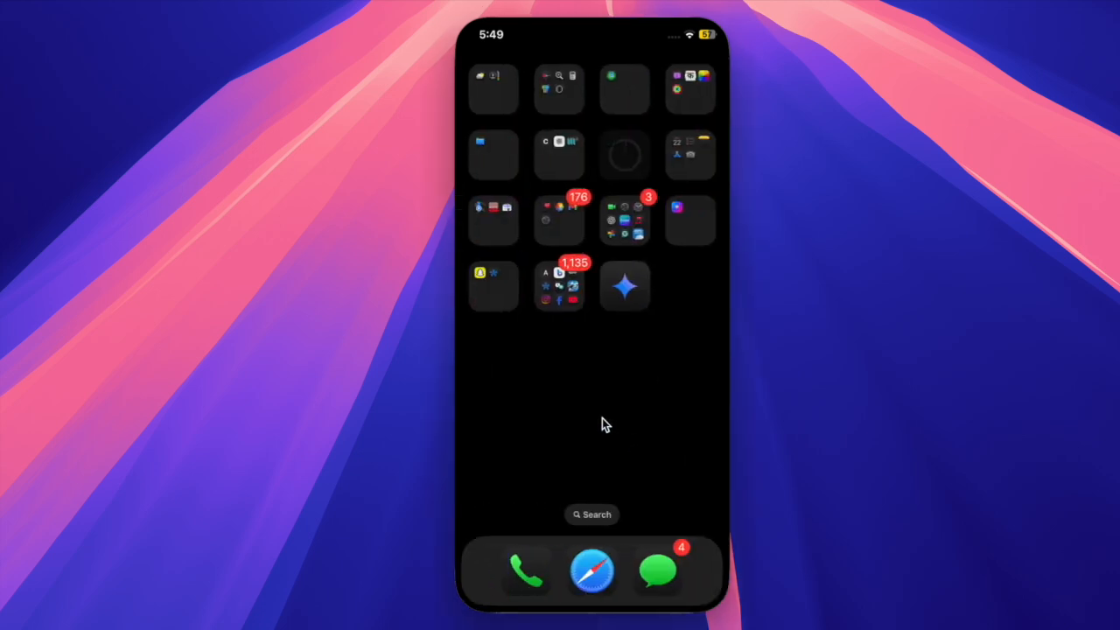
mouse_move(599, 414)
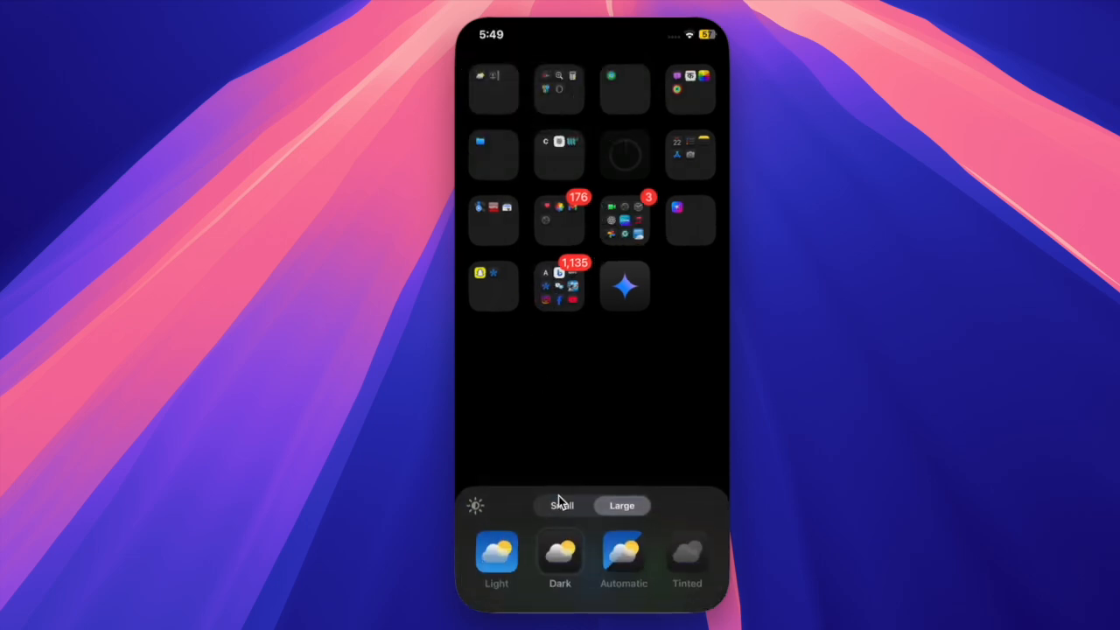
Toggle icon size between Small and Large twice, finishing on Large unlabelled icons.
click(561, 504)
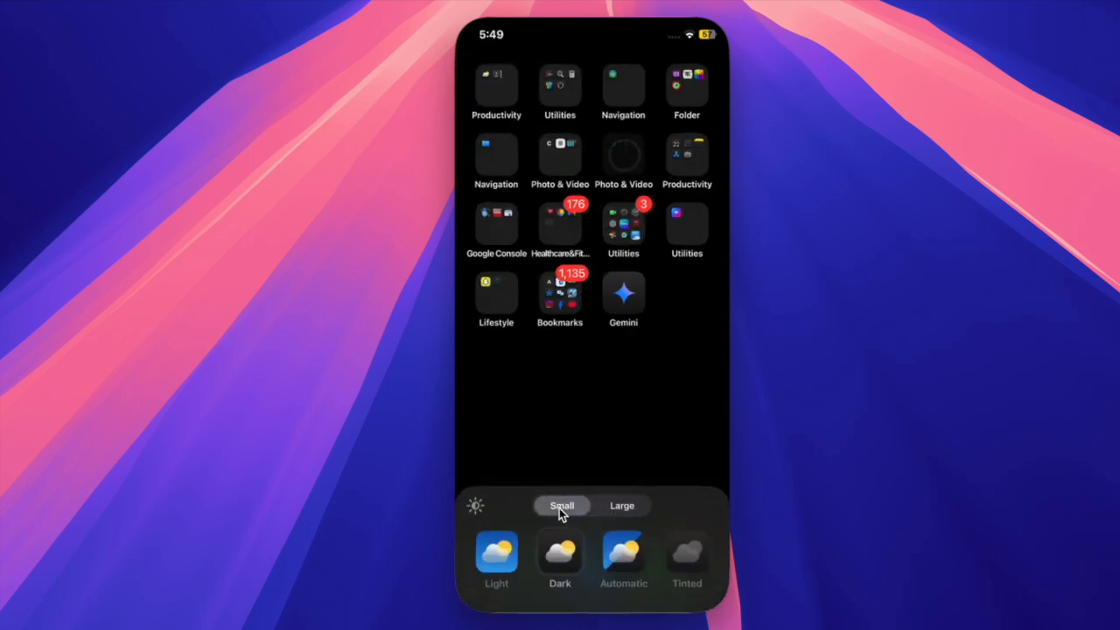
click(621, 505)
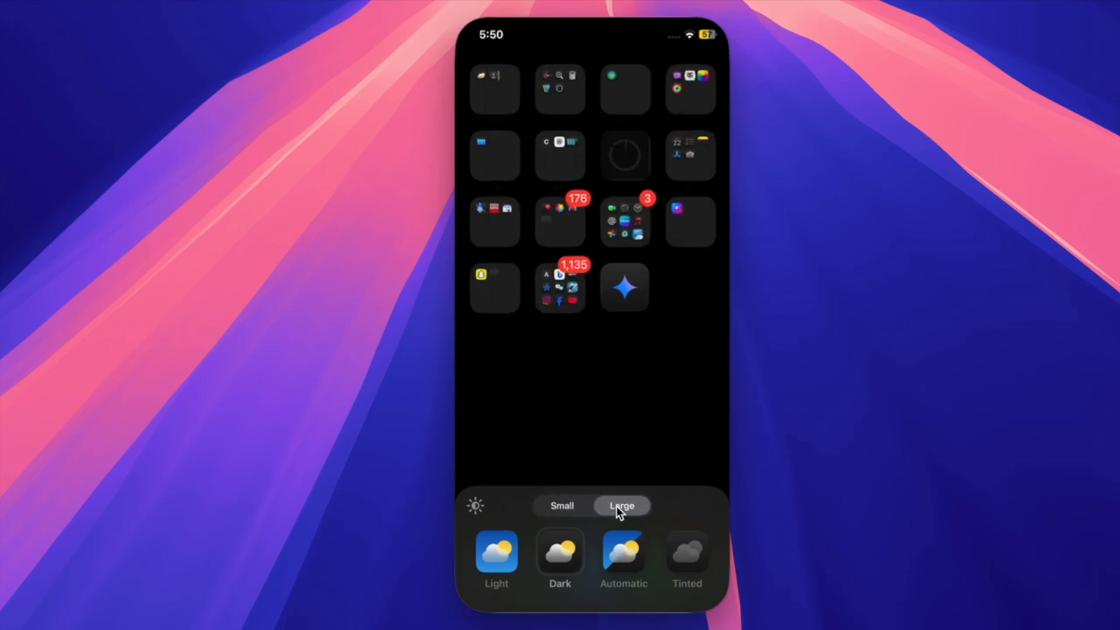
click(562, 506)
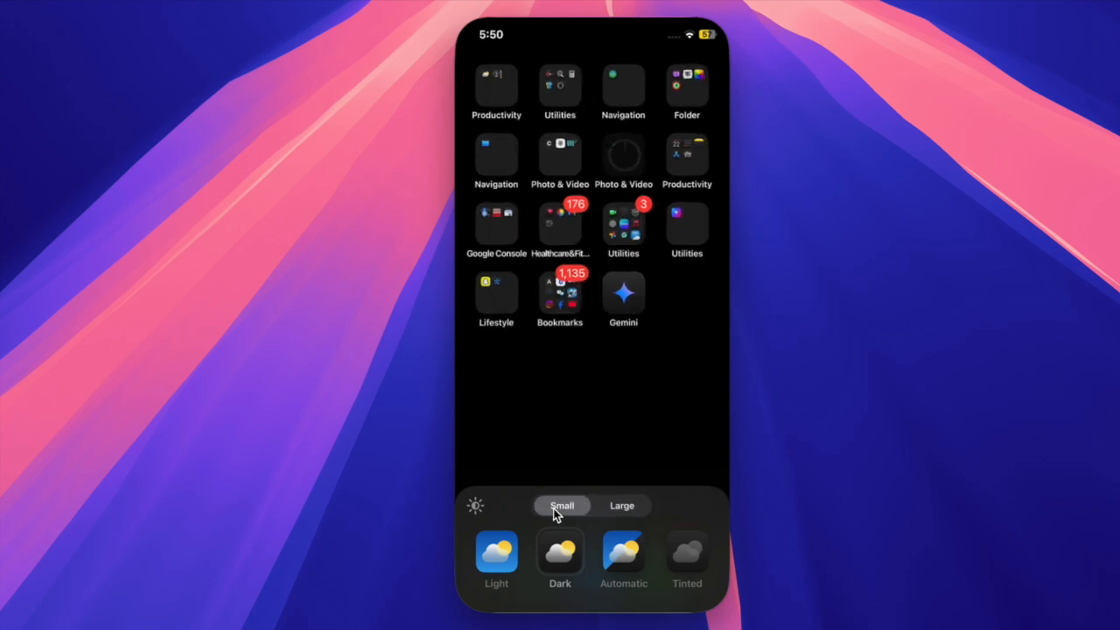
click(621, 506)
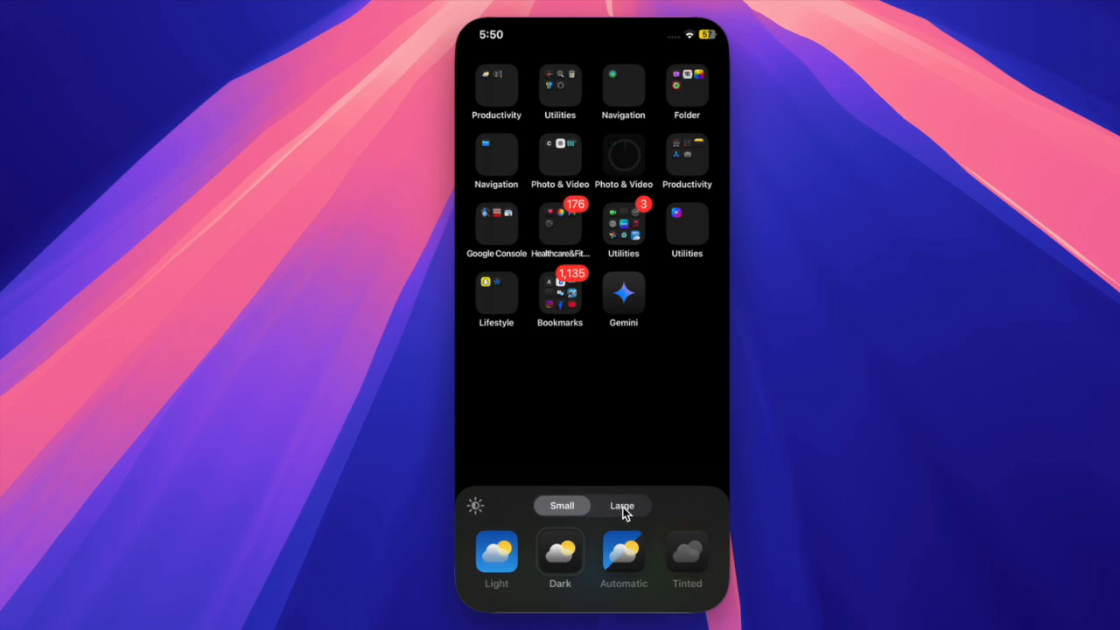
click(621, 505)
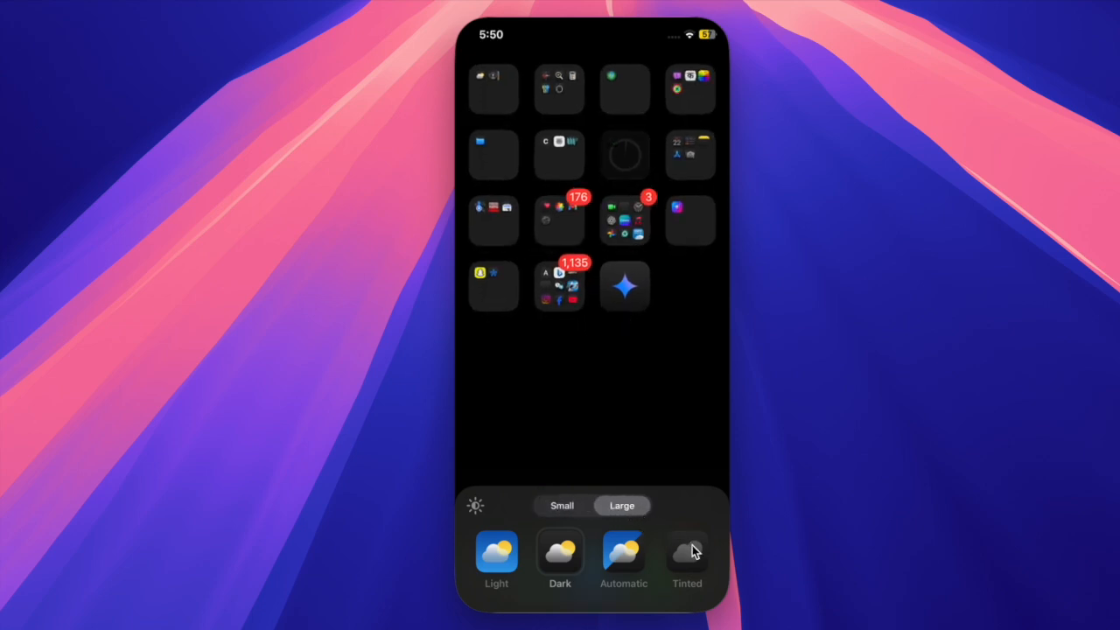